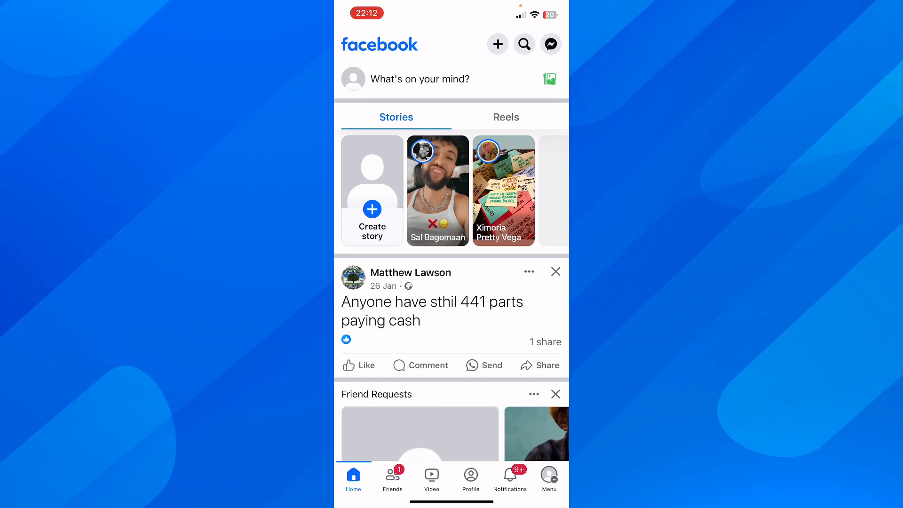
- Reach Settings & privacy via the Menu tab and its gear icon
{"action": "left_click", "coordinate": [547, 475]}
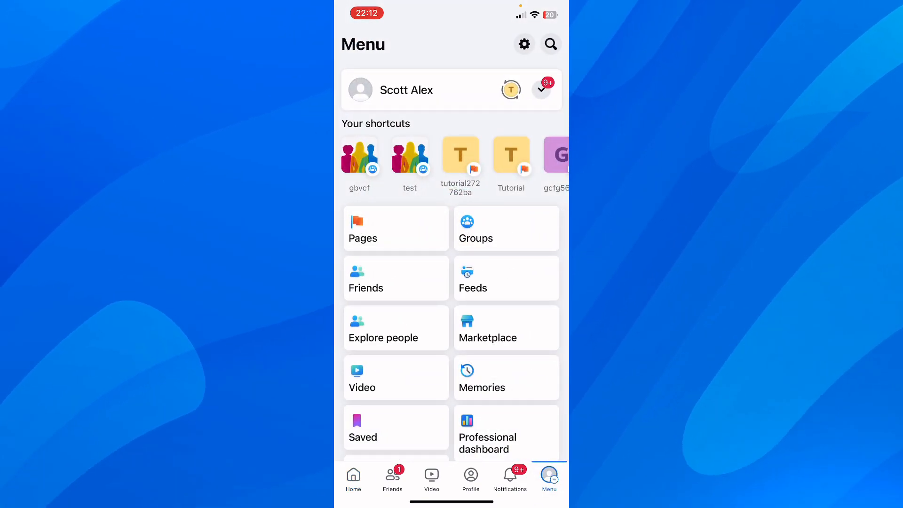
{"action": "left_click", "coordinate": [524, 44]}
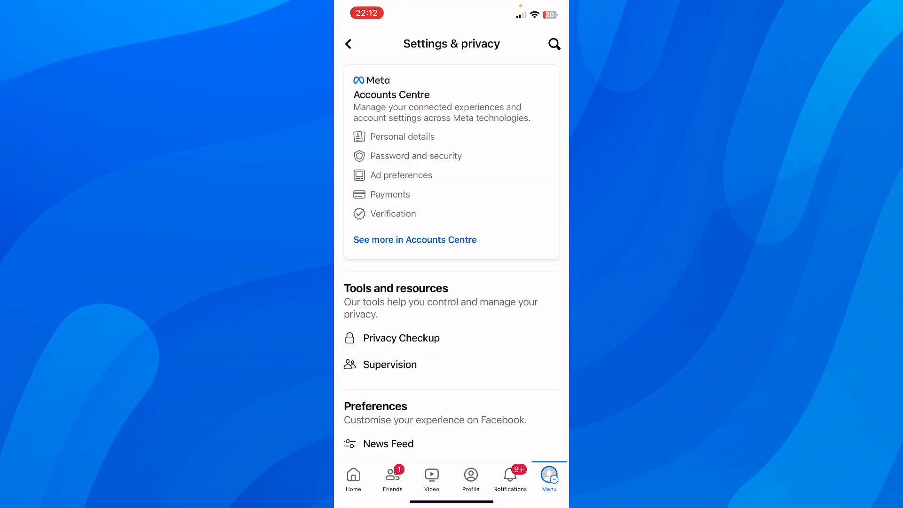